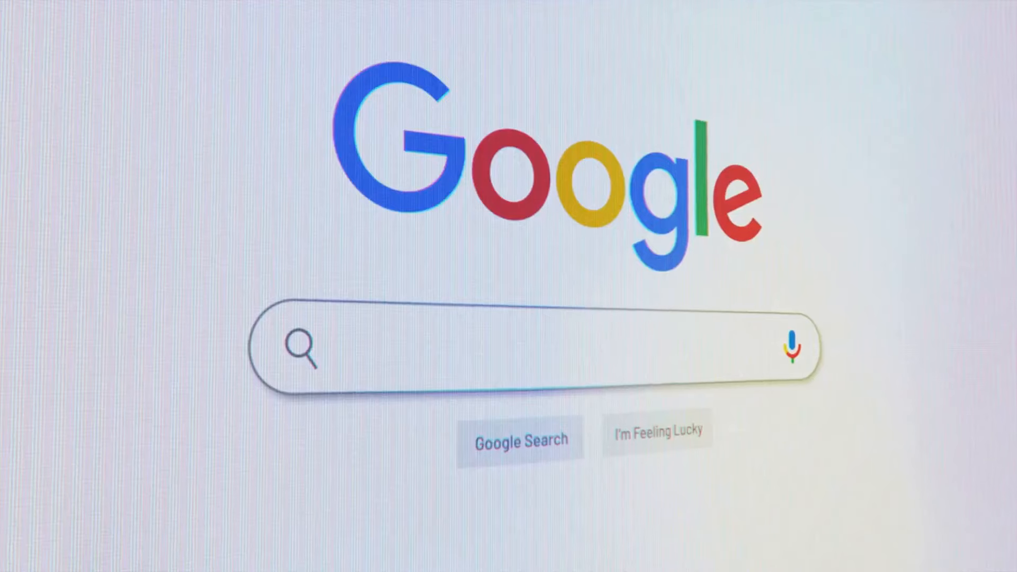
pyautogui.write('Artificial intell')
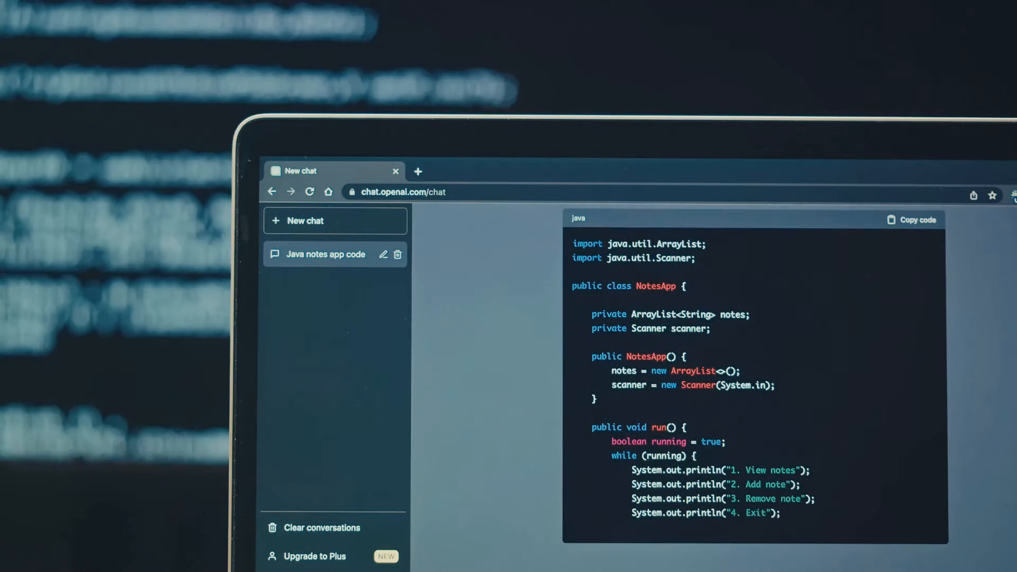
pyautogui.scroll(-3)
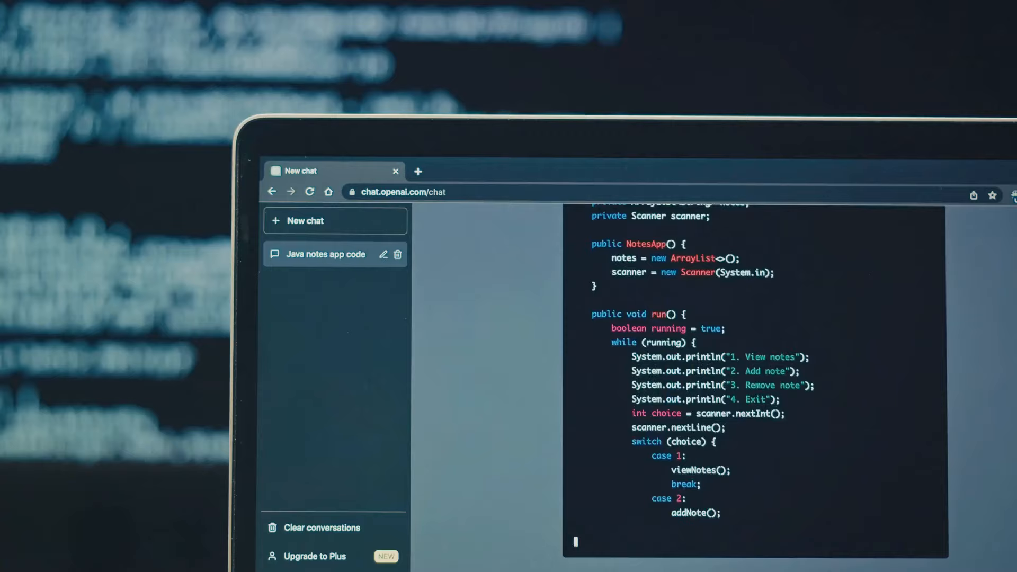
pyautogui.scroll(-3)
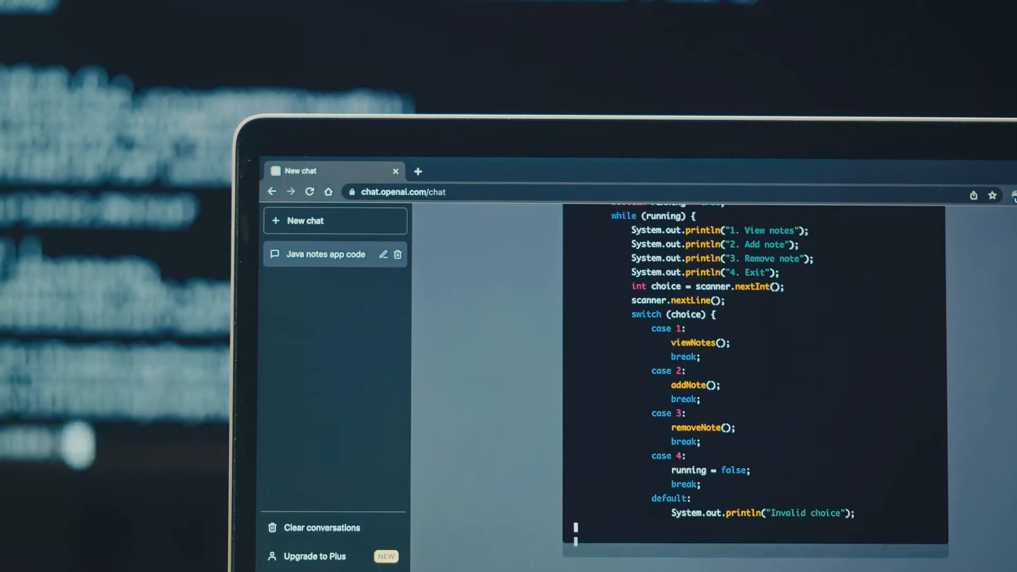
pyautogui.scroll(-3)
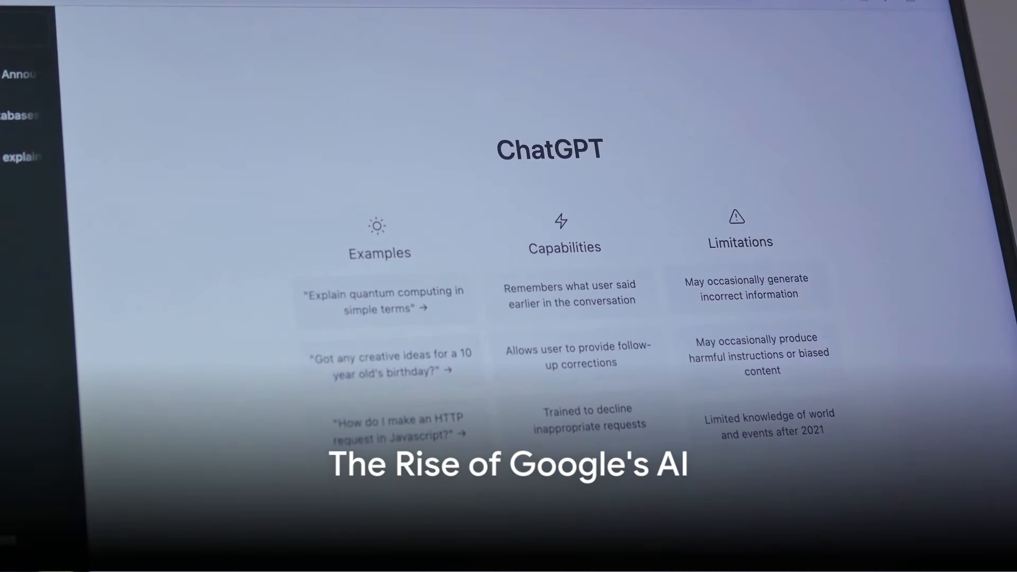
pyautogui.click(385, 363)
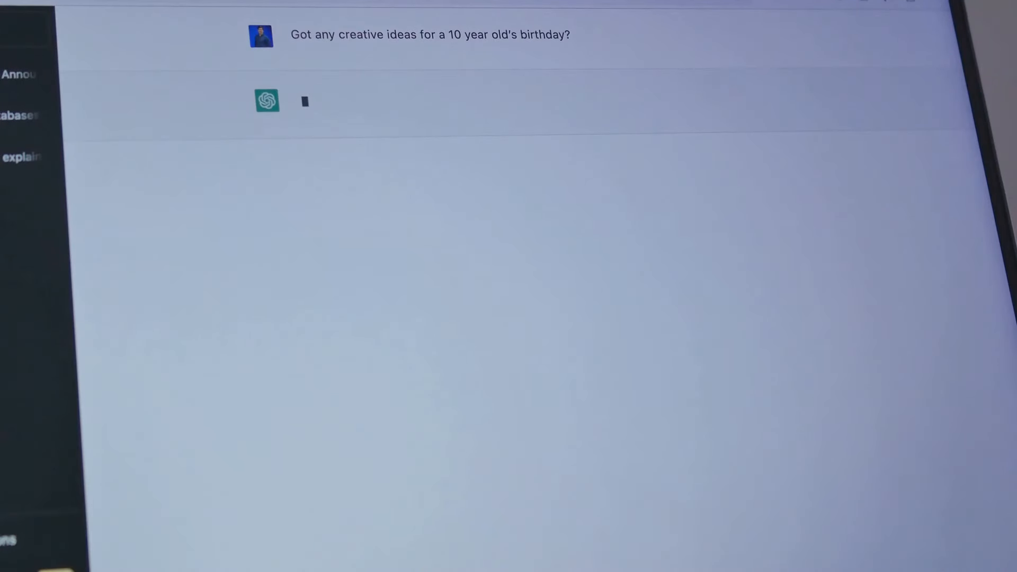